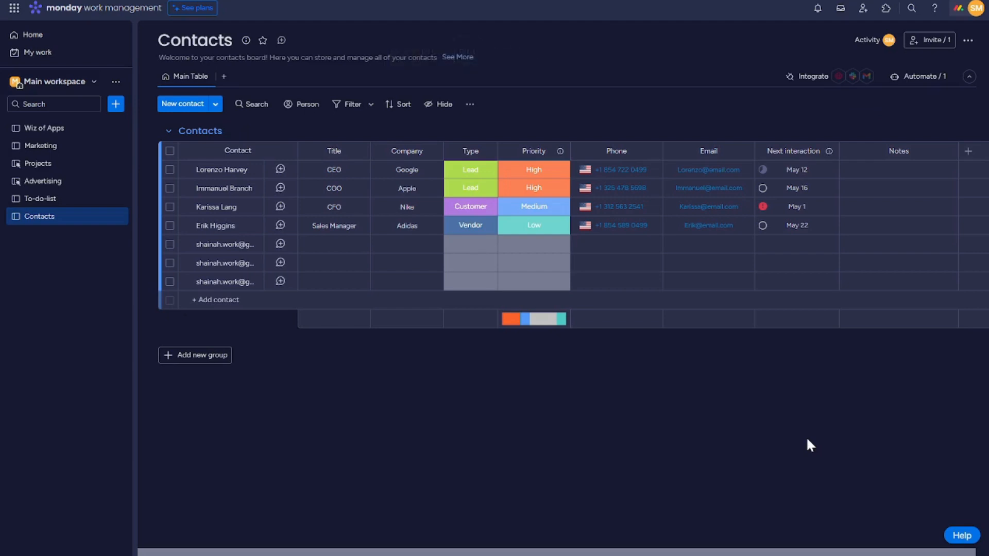
mouse_move(66, 202)
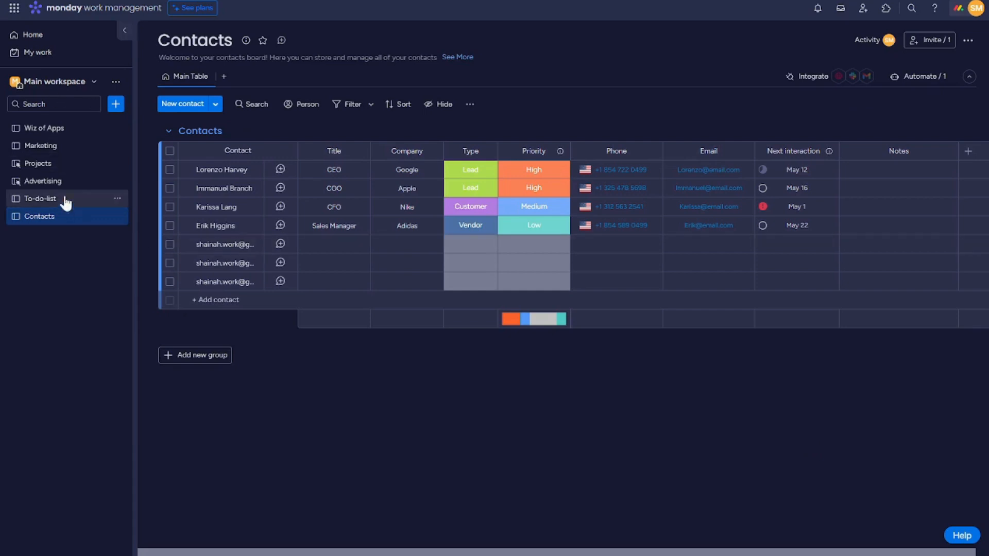
mouse_move(62, 226)
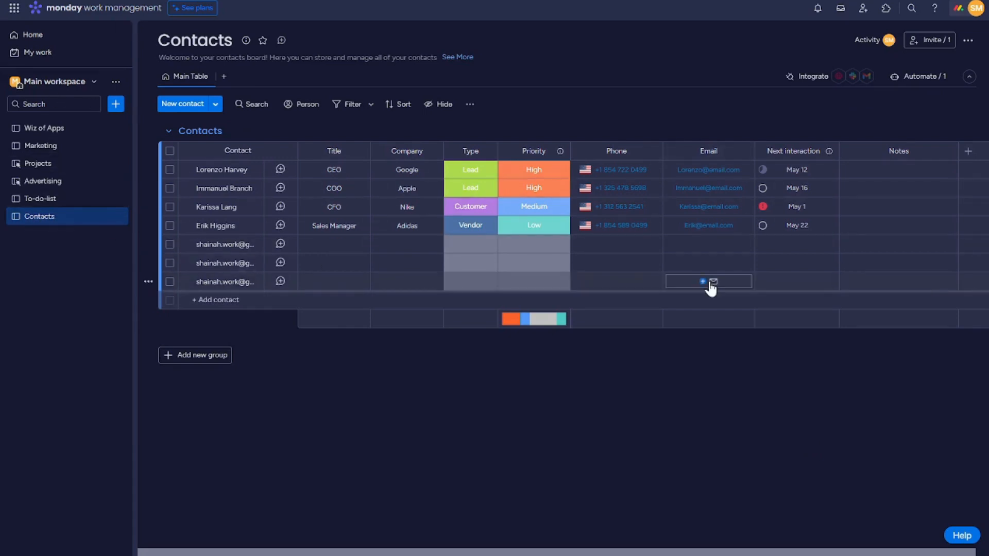
mouse_move(969, 40)
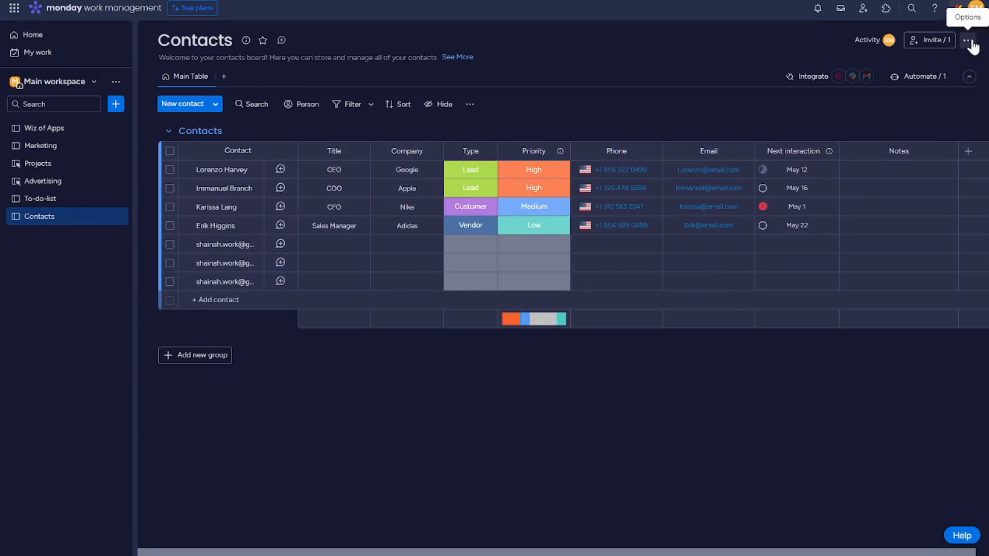
Start Export board to Excel from the Contacts board's options menu.
left_click(970, 40)
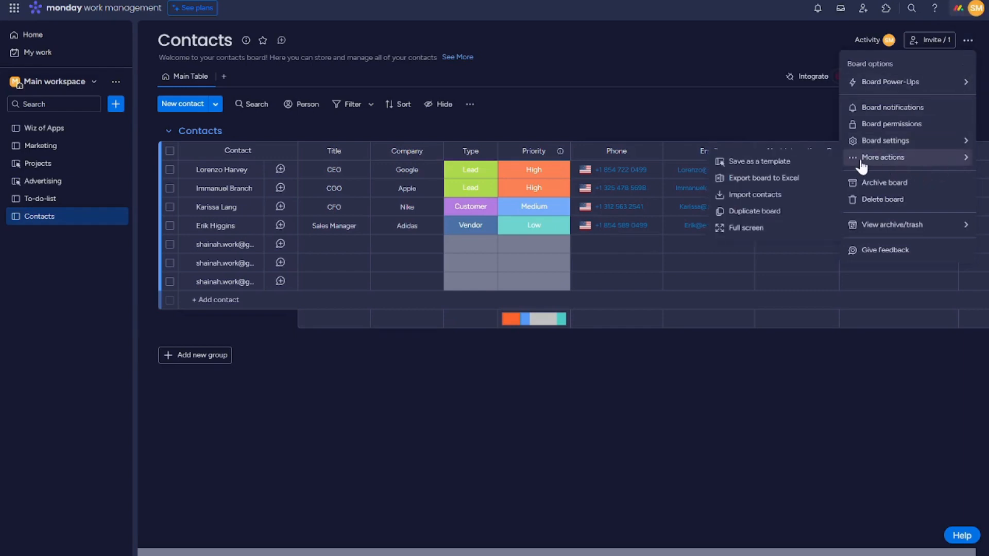
mouse_move(762, 178)
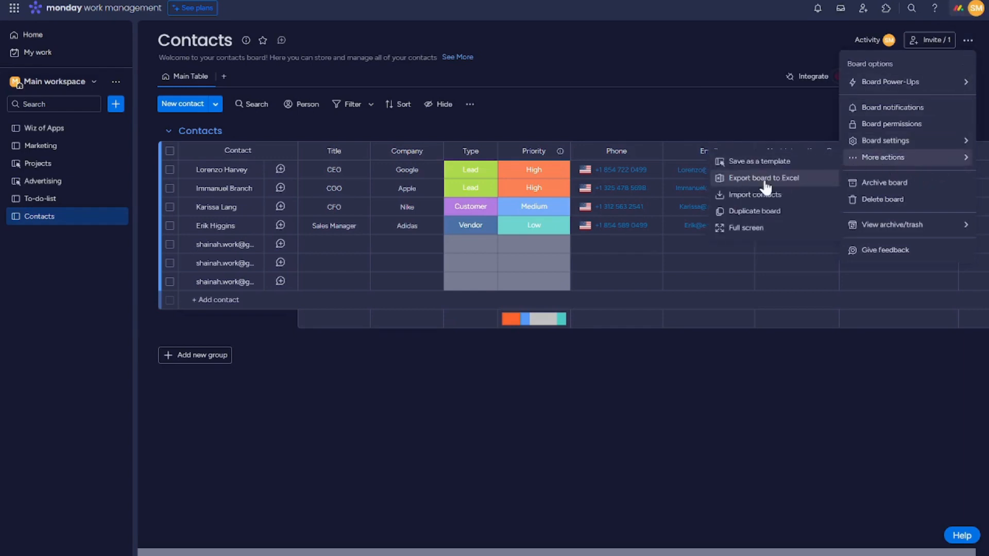
left_click(763, 178)
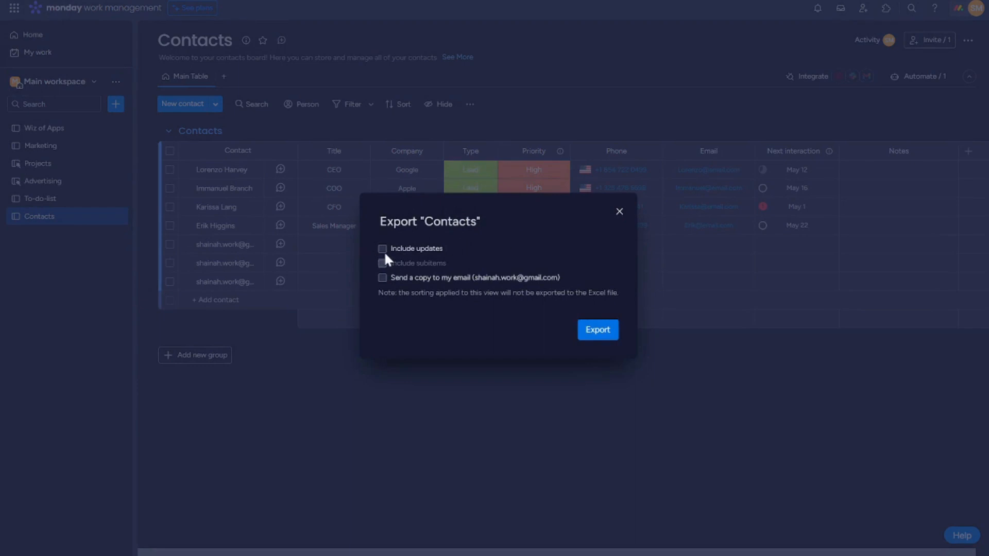
Export the Contacts board with Include updates ticked and show the recent downloads.
left_click(382, 248)
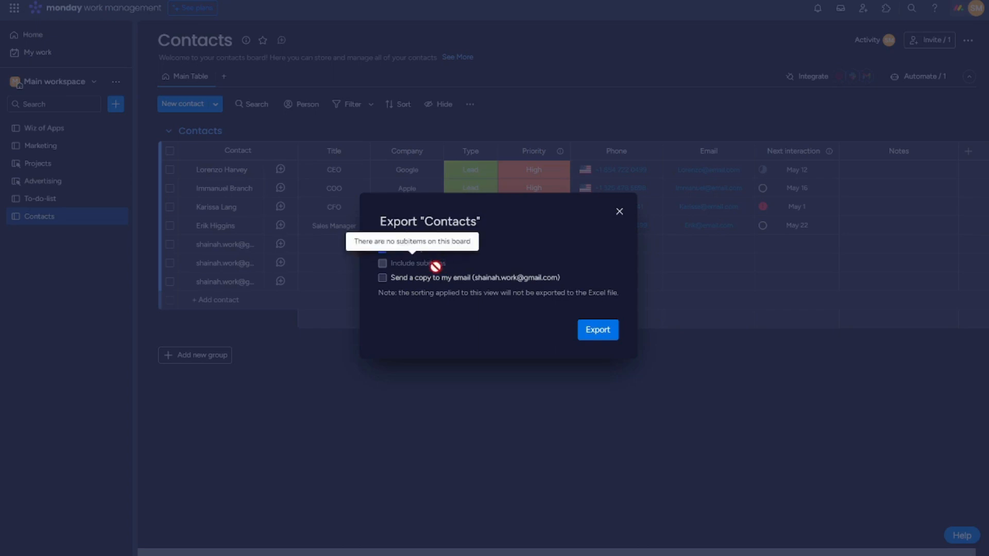
mouse_move(384, 287)
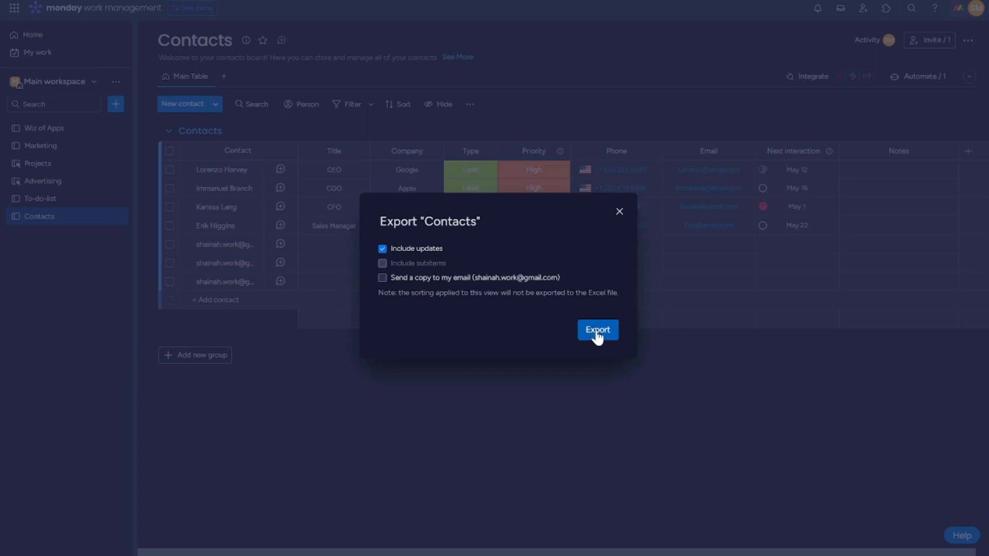
left_click(596, 330)
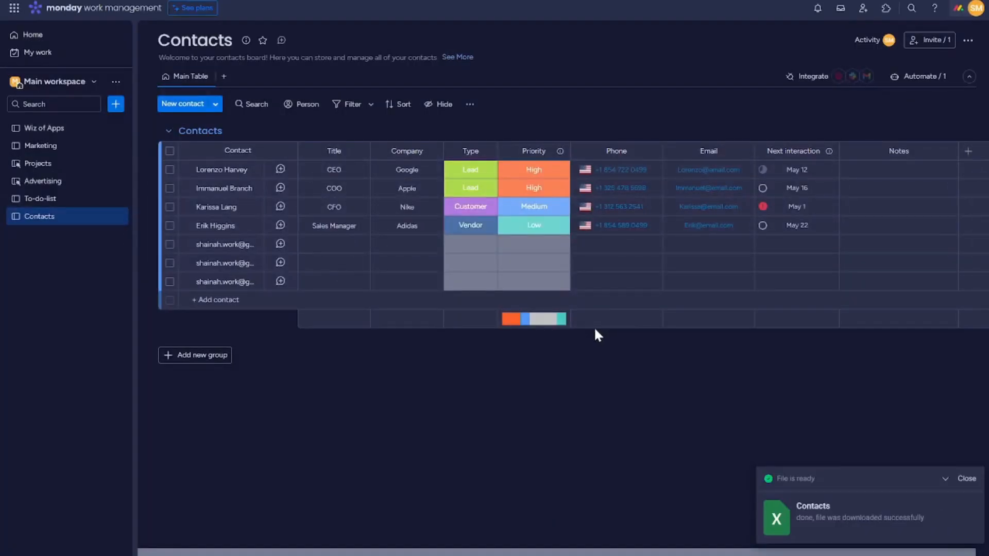
left_click(946, 478)
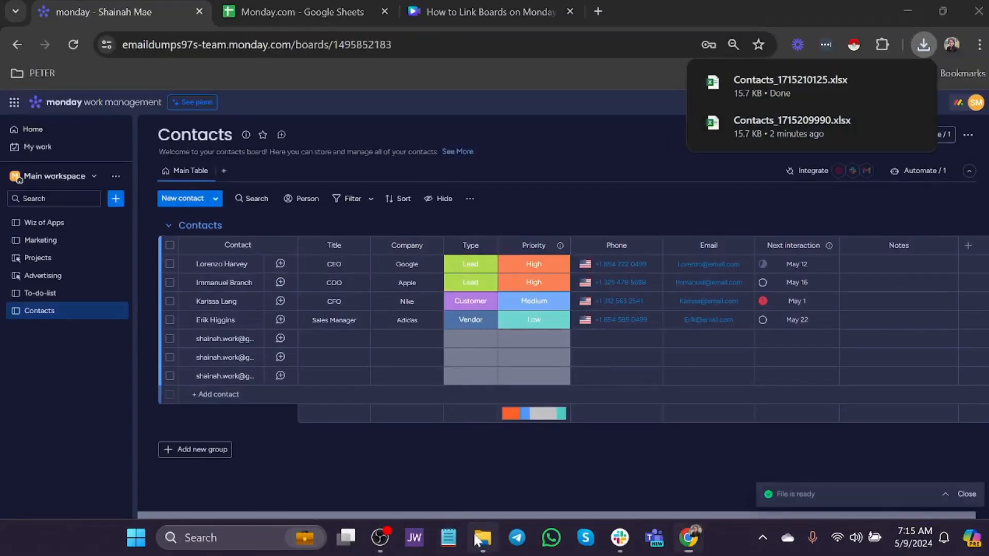
Open the newest downloaded Contacts .xlsx file from Chrome's Downloads panel.
double_click(177, 164)
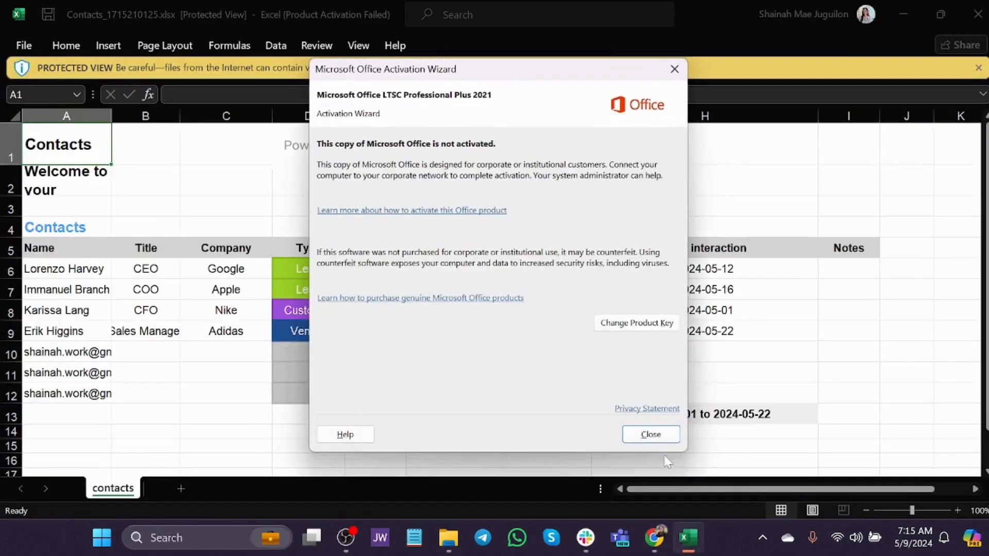
Dismiss the Office Activation Wizard and enable editing on the Protected View workbook.
left_click(650, 433)
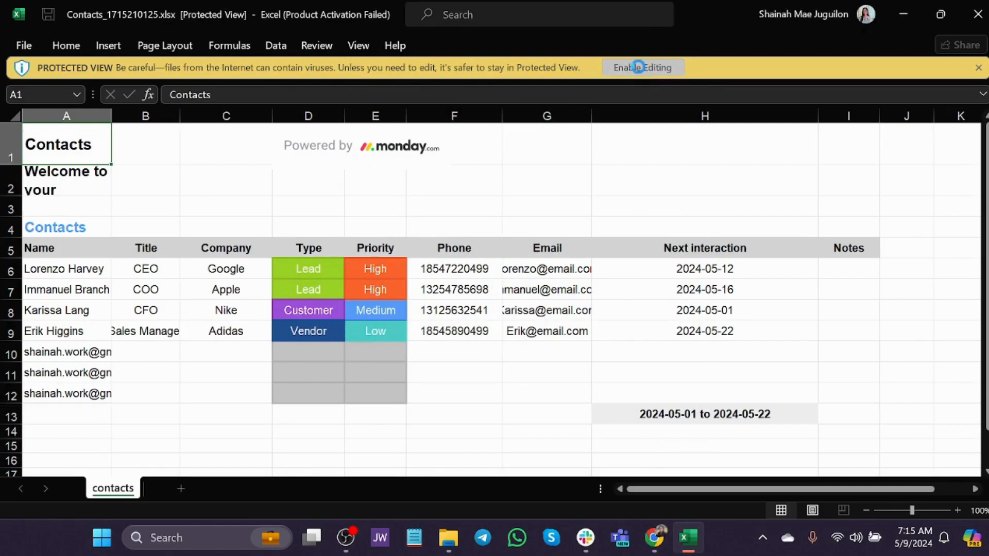
left_click(641, 68)
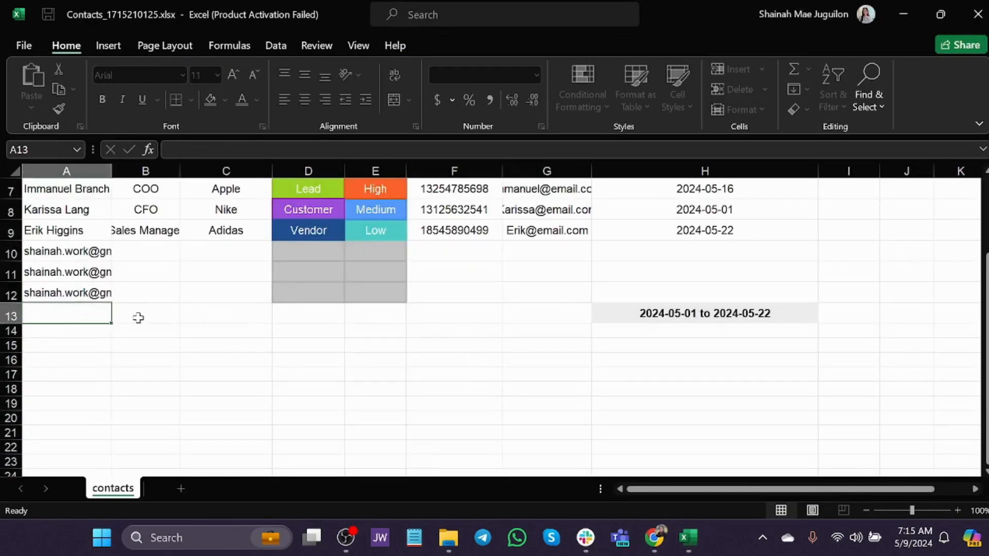
scroll("up", 3)
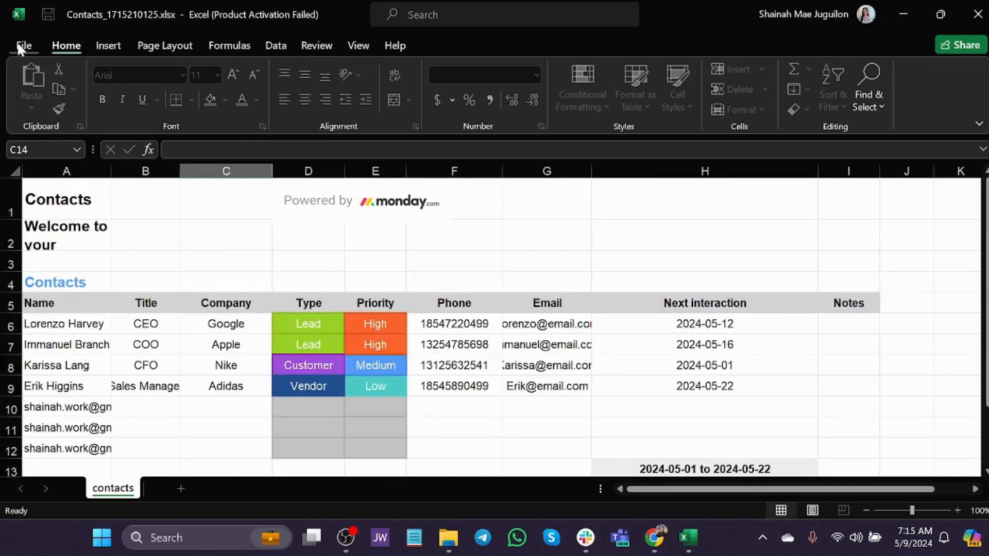
Show the Print screen for the Contacts sheet via File > Print.
left_click(24, 45)
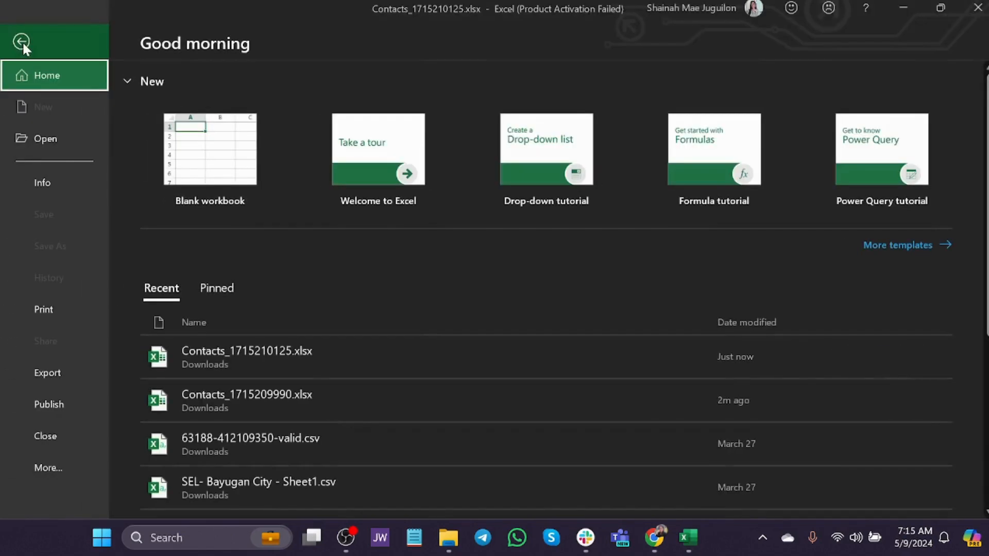
left_click(43, 310)
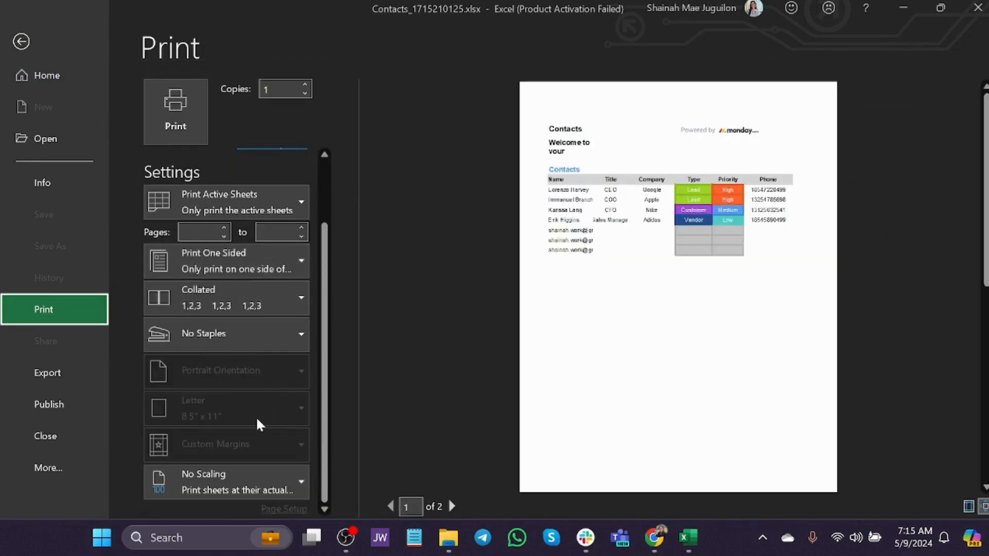
scroll("up", 3)
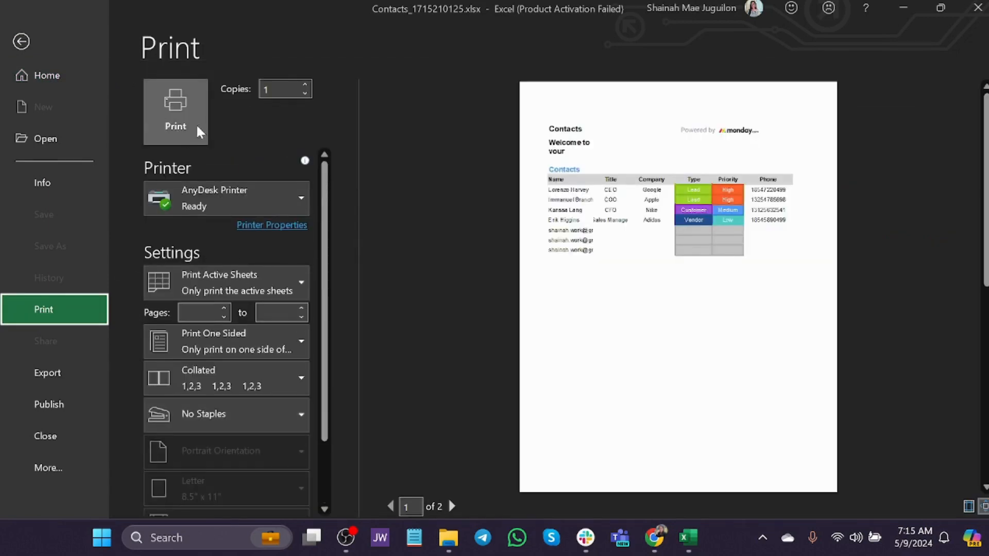
mouse_move(186, 126)
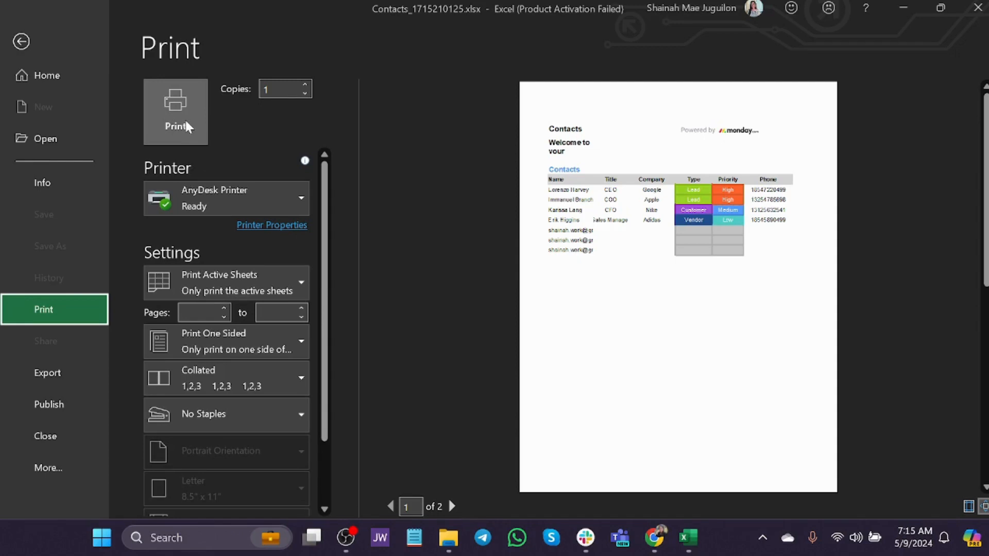